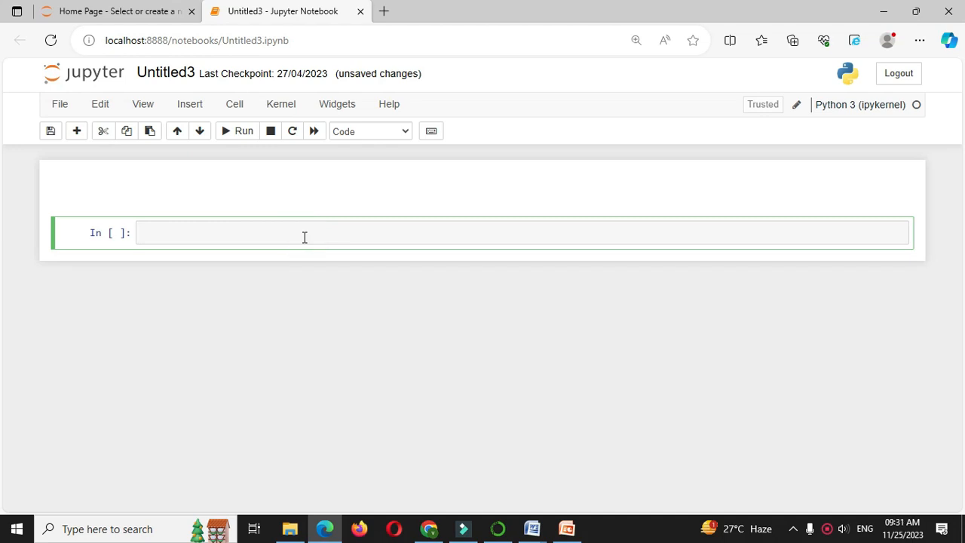
# Type the comment '#program to accept list elements and print odd numbers from list using list comprehension'
pyautogui.write('#program to accept list e')
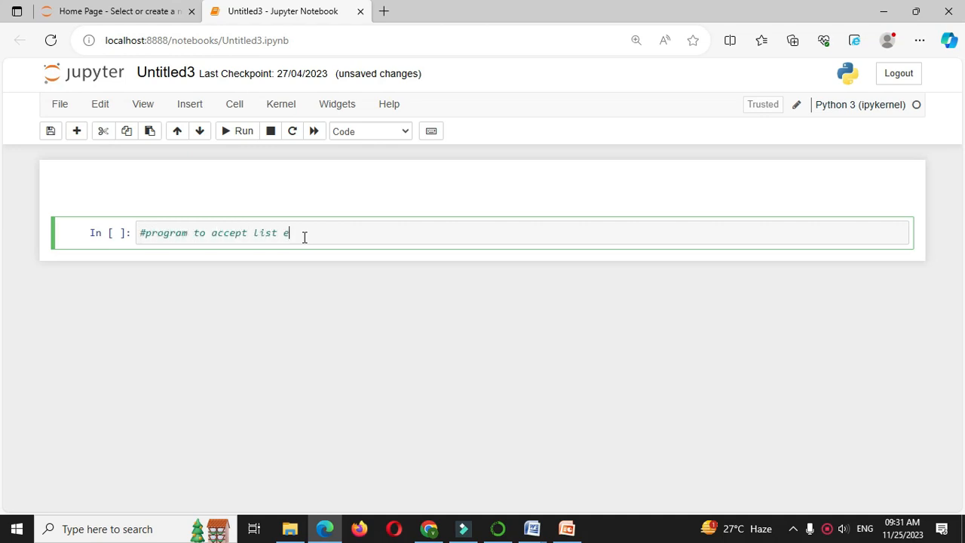
pyautogui.write('lements and print odd numbers from list using list comprehe')
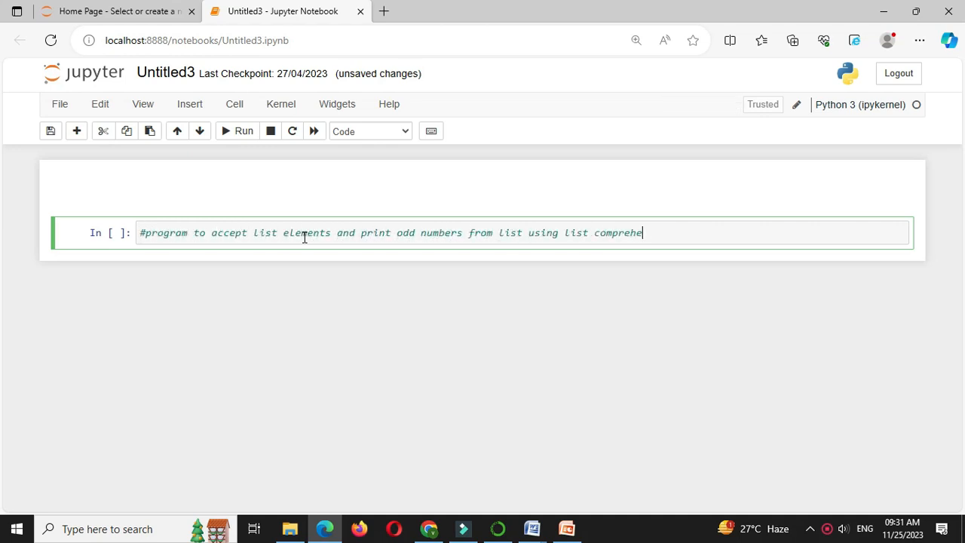
pyautogui.write('nsion')
pyautogui.write('l=[')
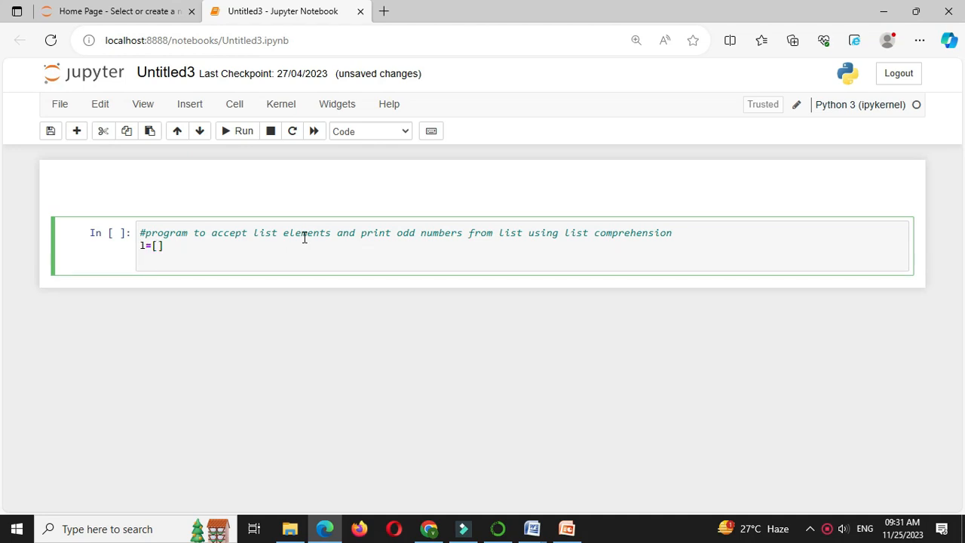
# Add n=(int)(input("Enter total elements to accept ")) and i=0 lines
pyautogui.write('n=(int)(input(')
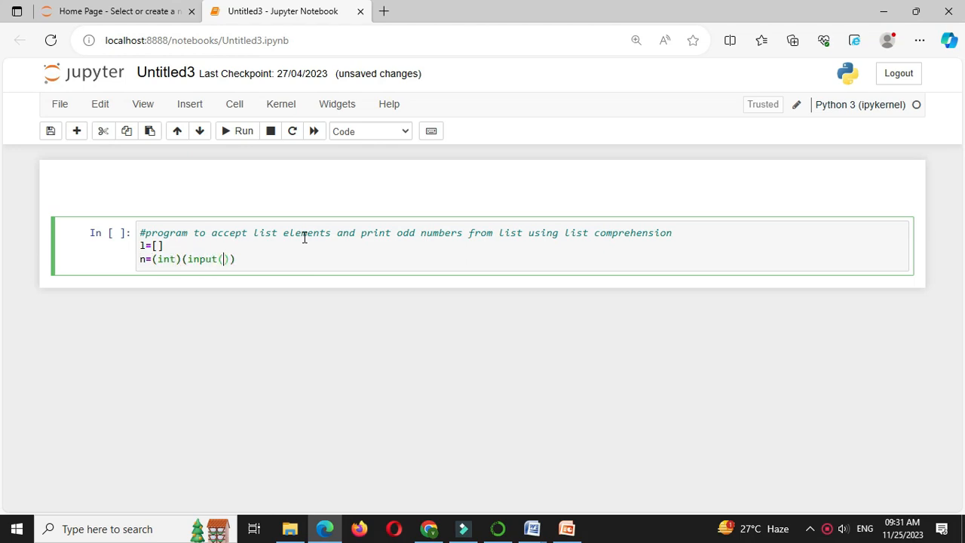
pyautogui.write('"Enter "')
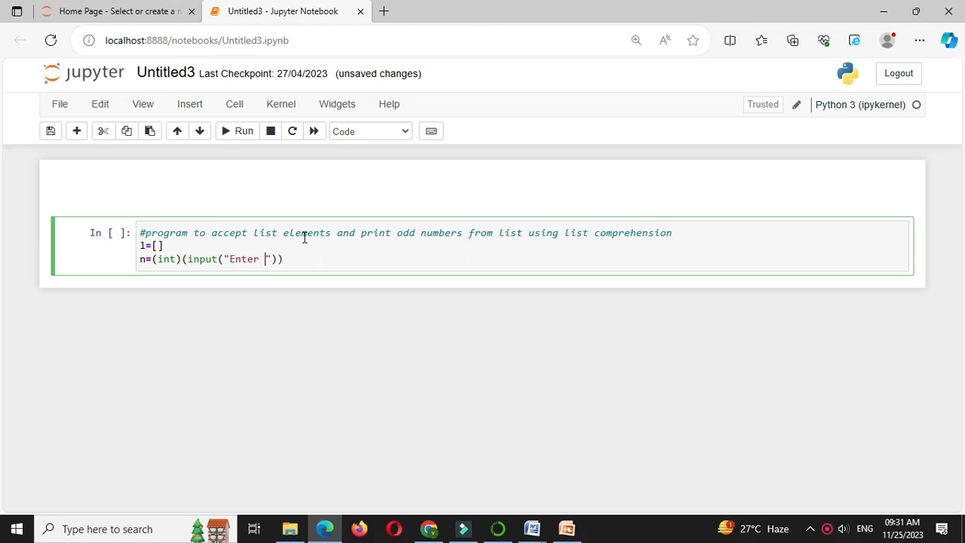
pyautogui.write('total elements to acce')
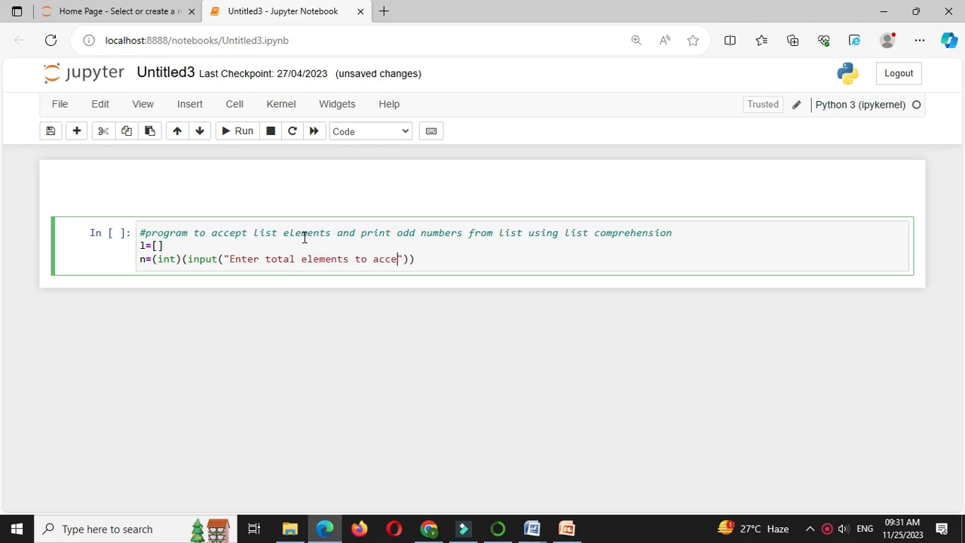
pyautogui.write('pt')
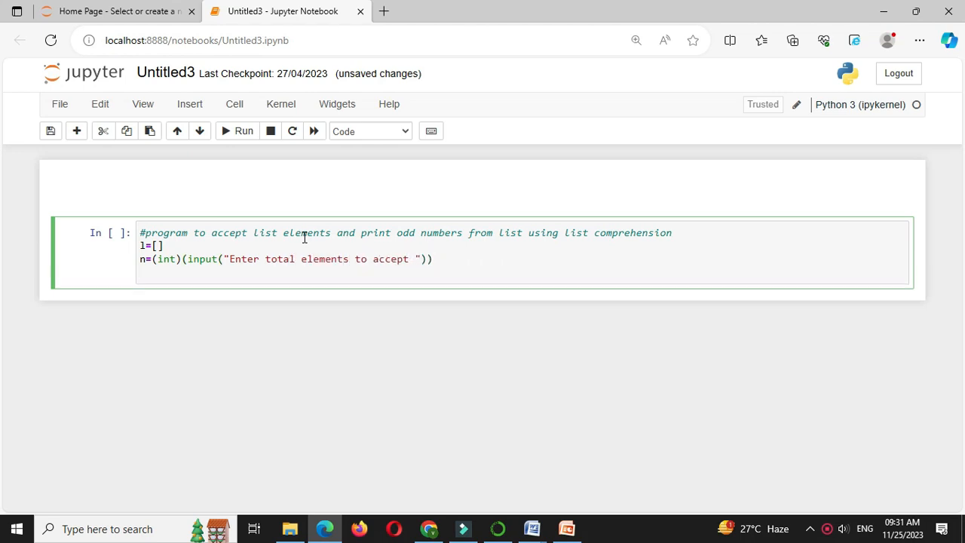
pyautogui.write('i=0')
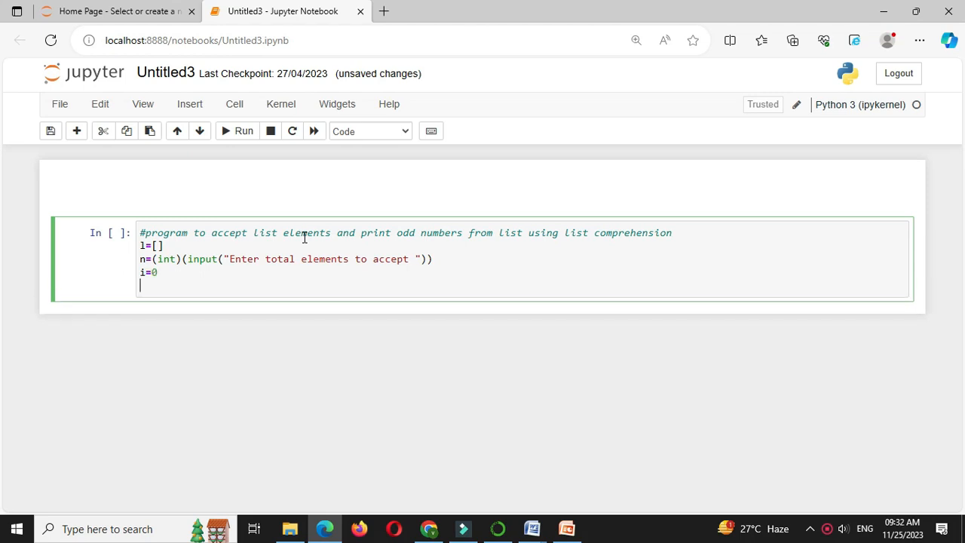
# Write a while(i<n) loop with e=(int)(input("Enter element ")), l.append(e) and i=i+1
pyautogui.write('while()')
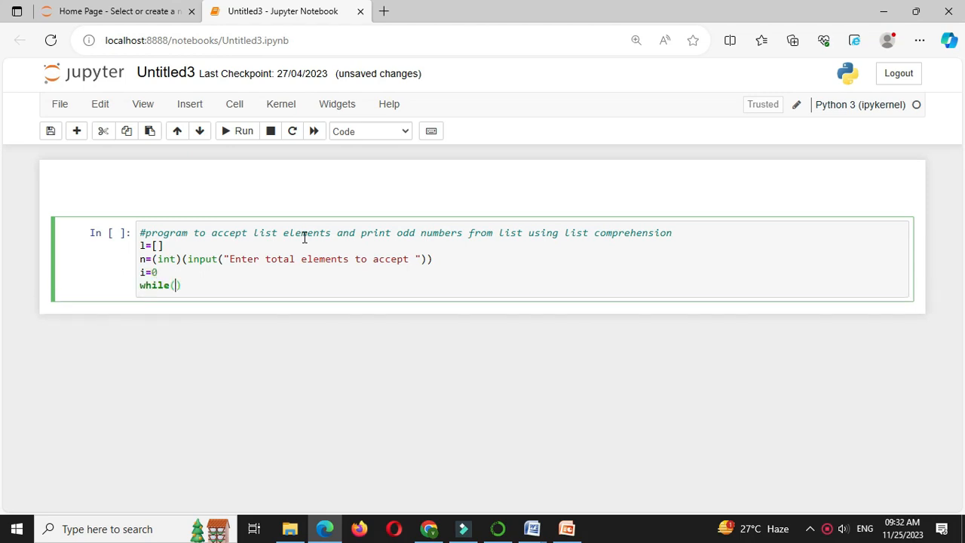
pyautogui.write('i<n')
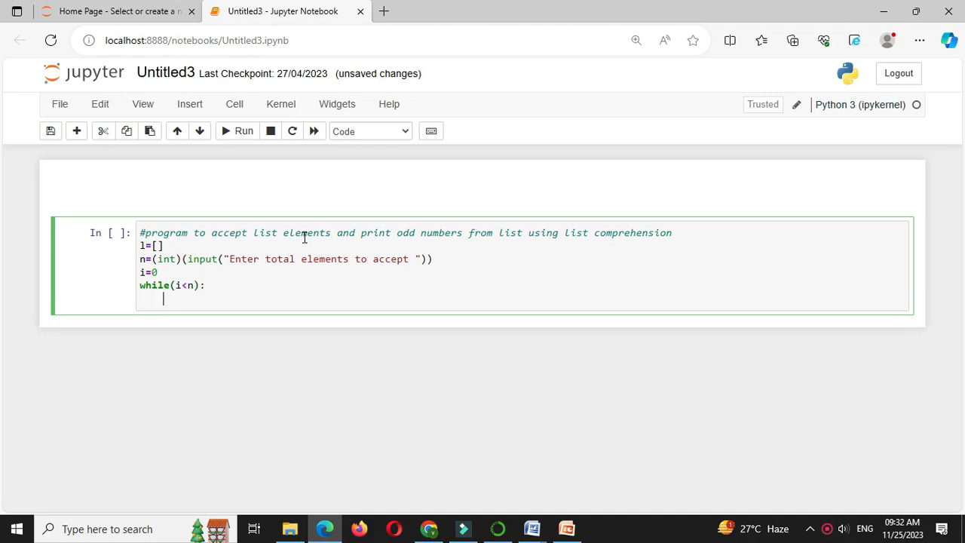
pyautogui.write('e=(')
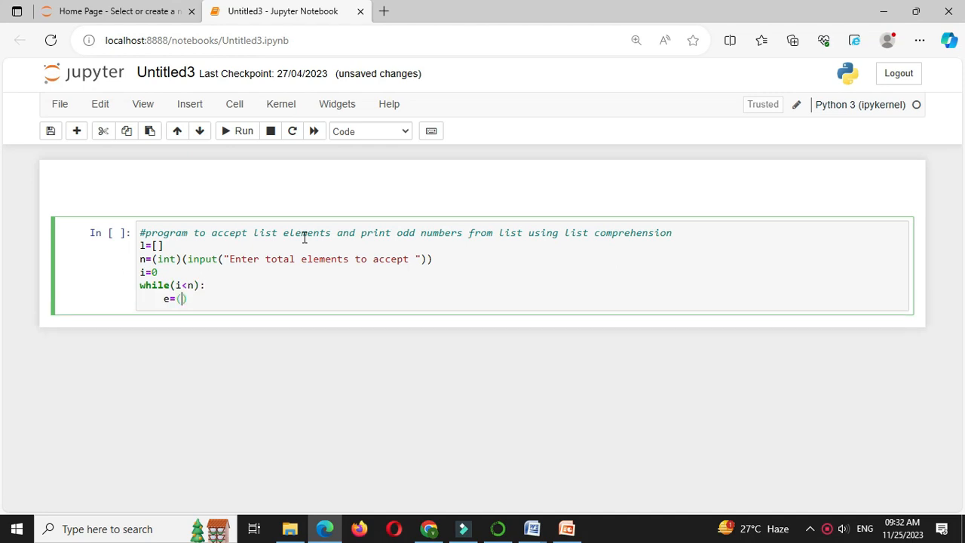
pyautogui.write('int)(input("Enter elem')
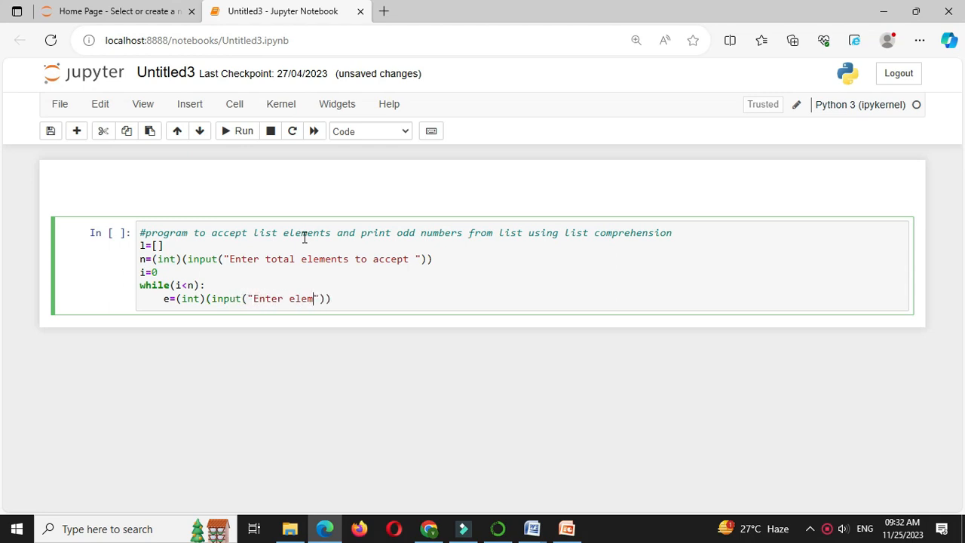
pyautogui.write('ent')
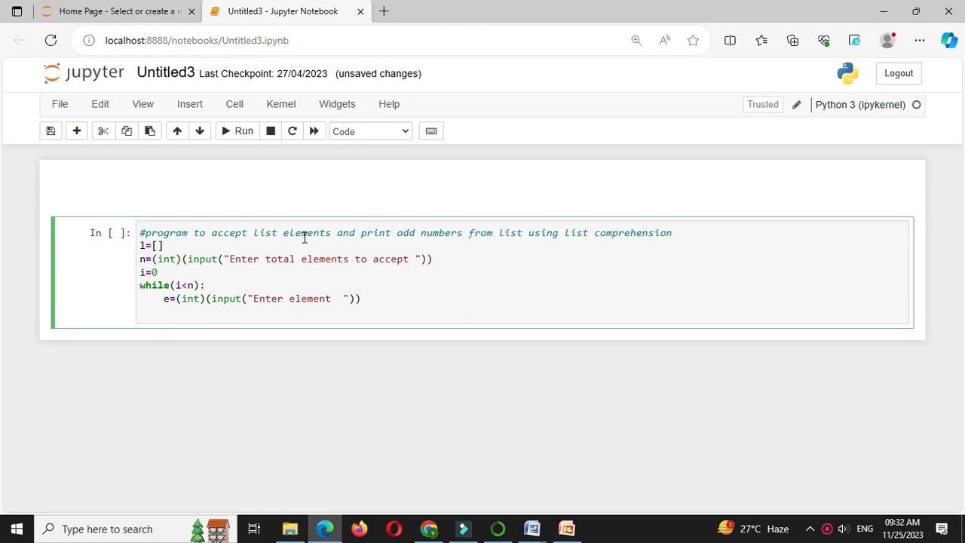
pyautogui.write('l.append')
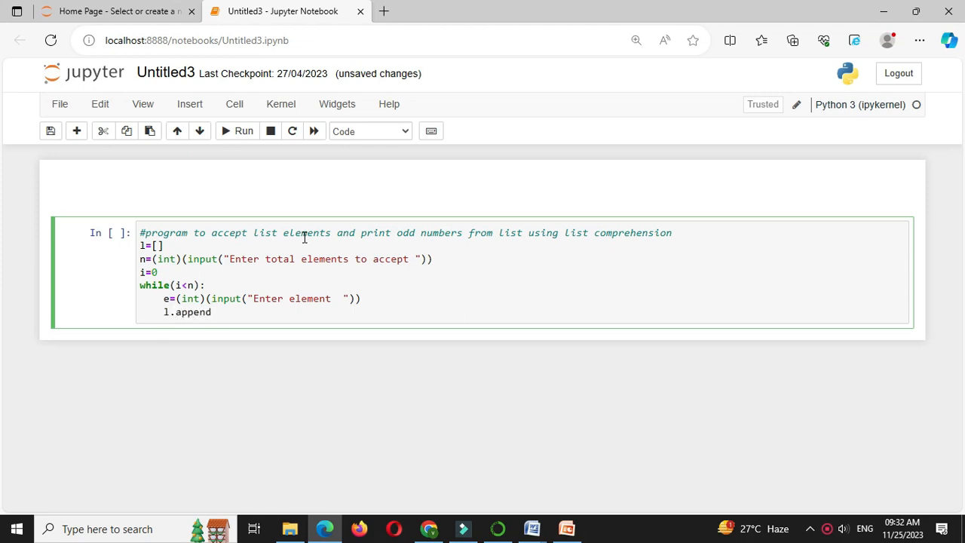
pyautogui.write('(e)')
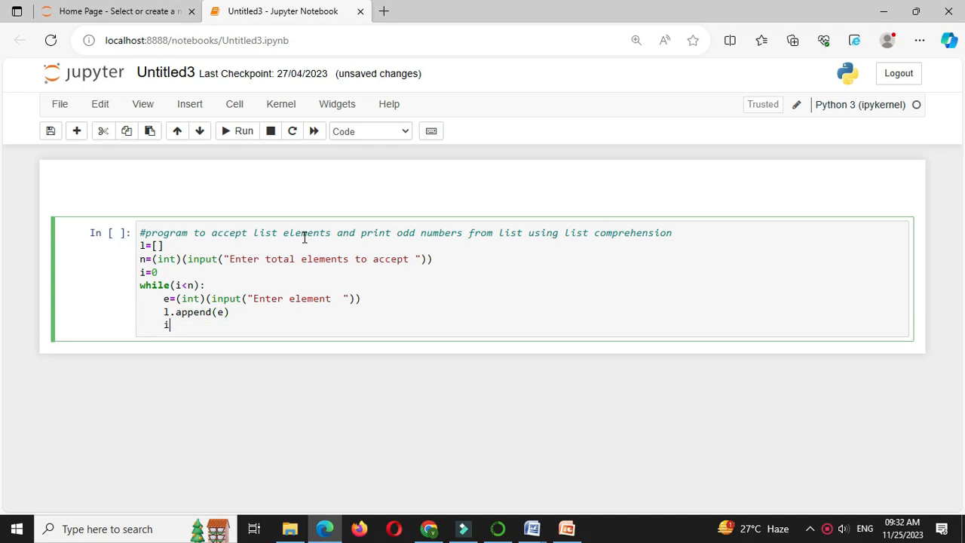
pyautogui.write('=i')
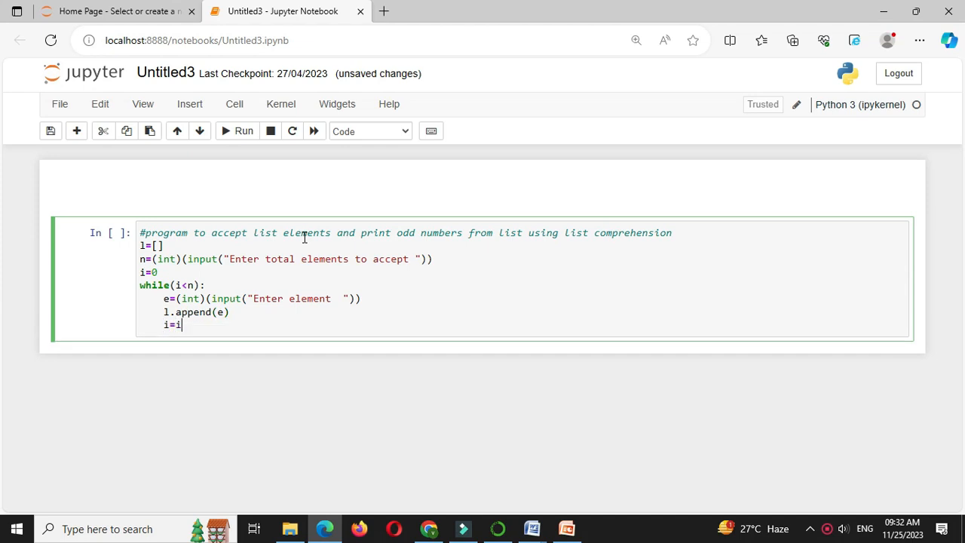
pyautogui.write('+1')
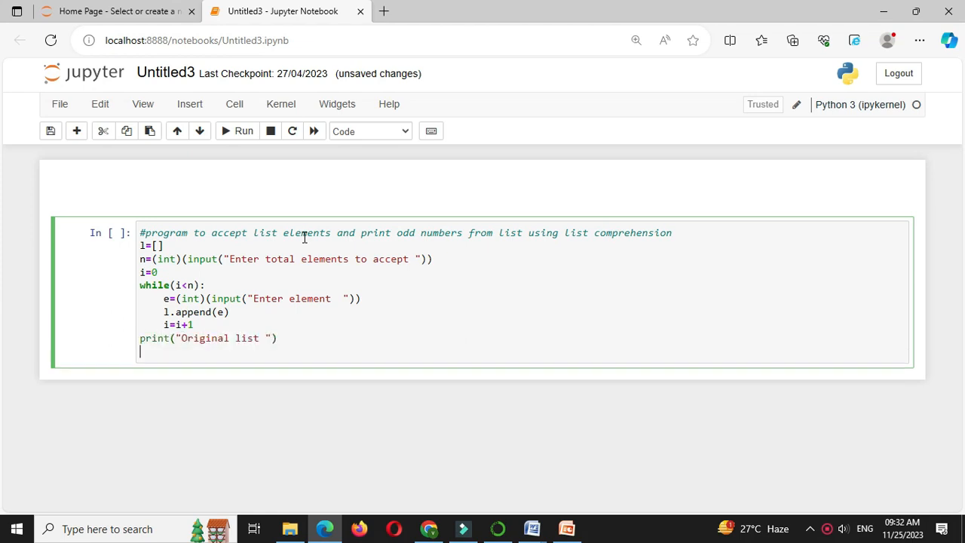
# Add print lines for 'Original list', the list l, and 'Odd numbers from list'
pyautogui.write('print')
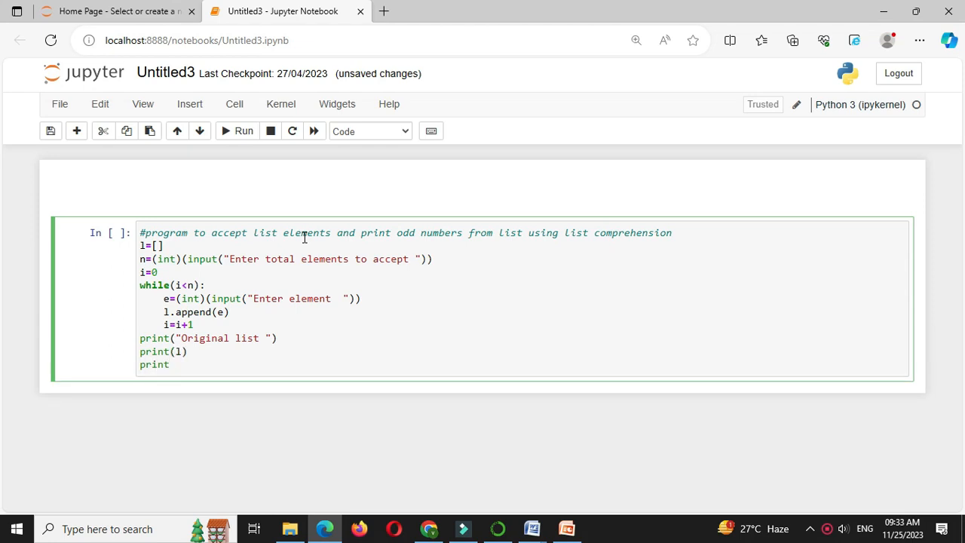
pyautogui.write('("Odd numbers from l")')
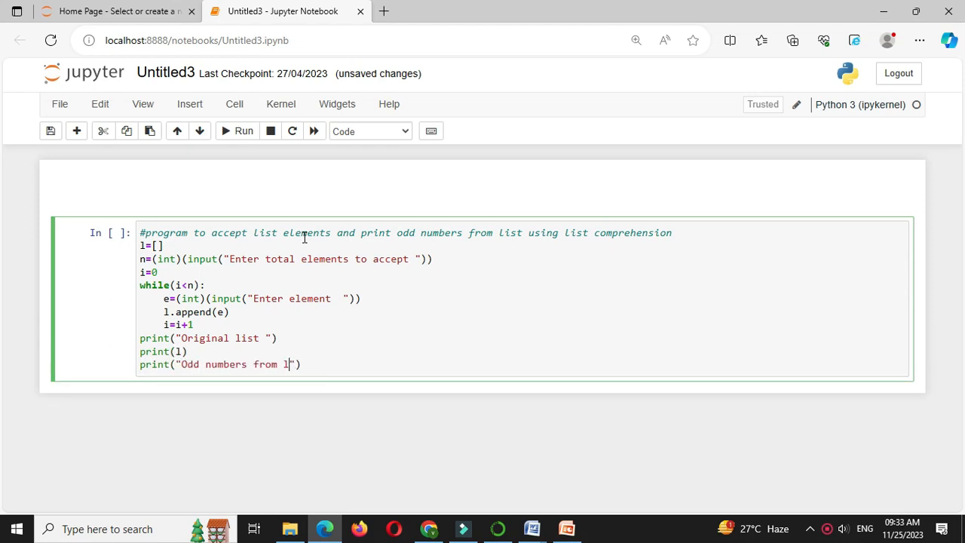
pyautogui.write('ist')
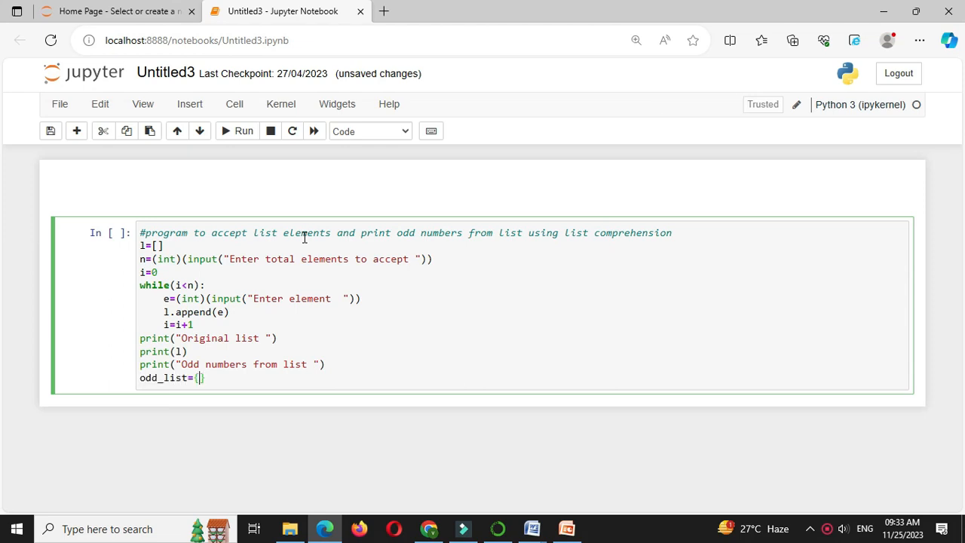
# Complete odd_list={x for x in l if x%2 !=0}, add print(odd_list), and run the cell
pyautogui.write('x')
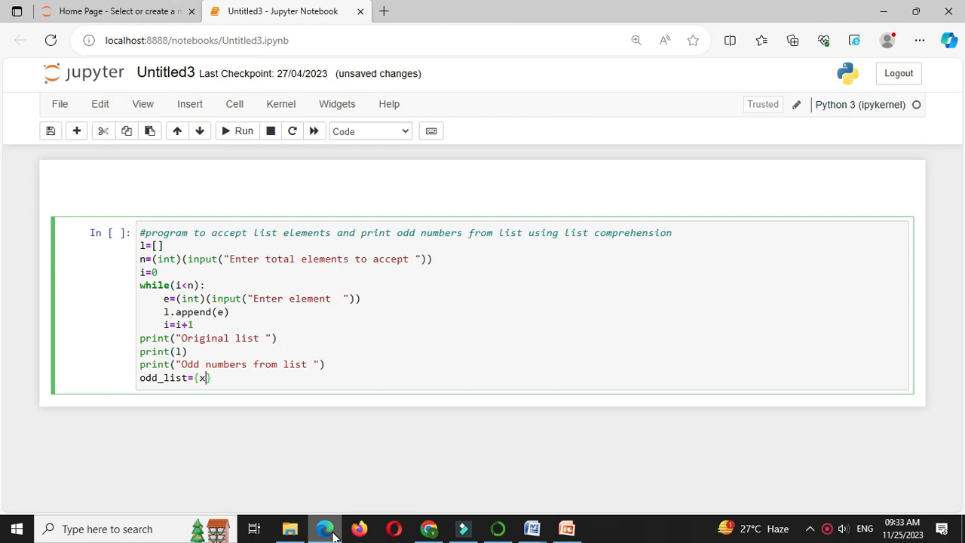
pyautogui.write('for x i')
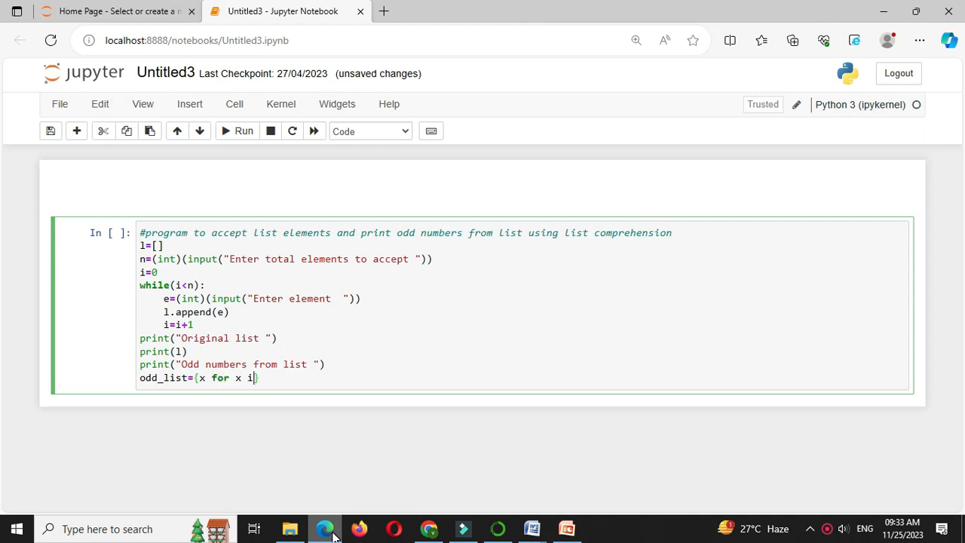
pyautogui.write('n l if x%2 !=0')
pyautogui.write('p')
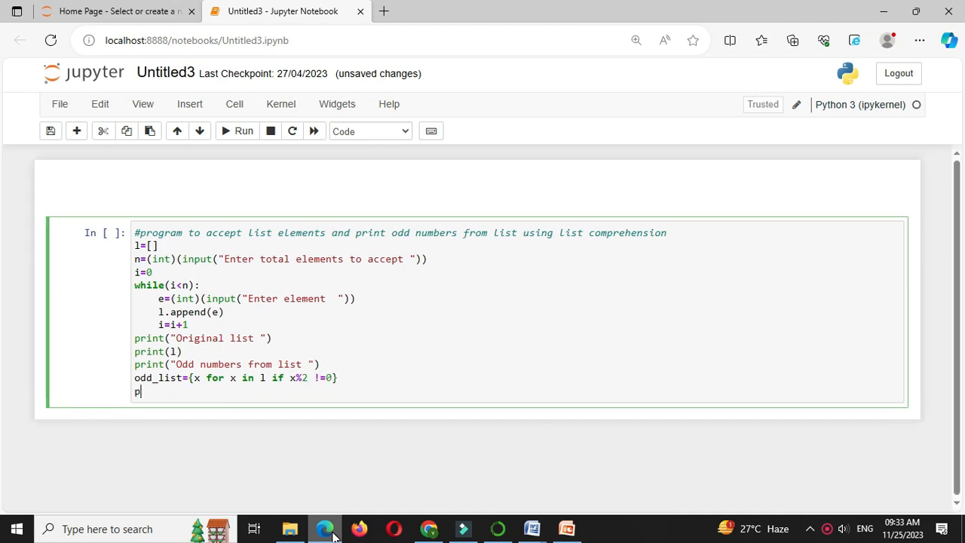
pyautogui.write('rint(odd)')
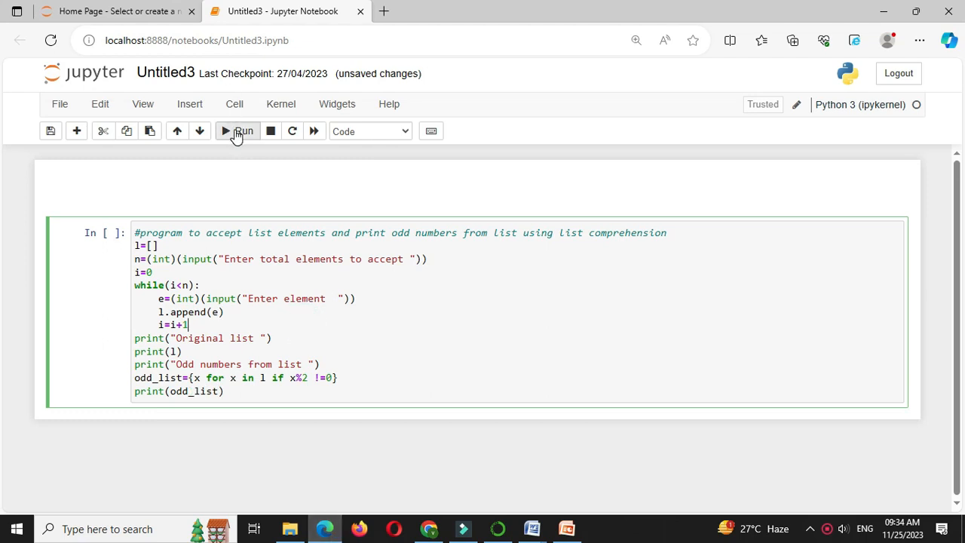
pyautogui.click(239, 131)
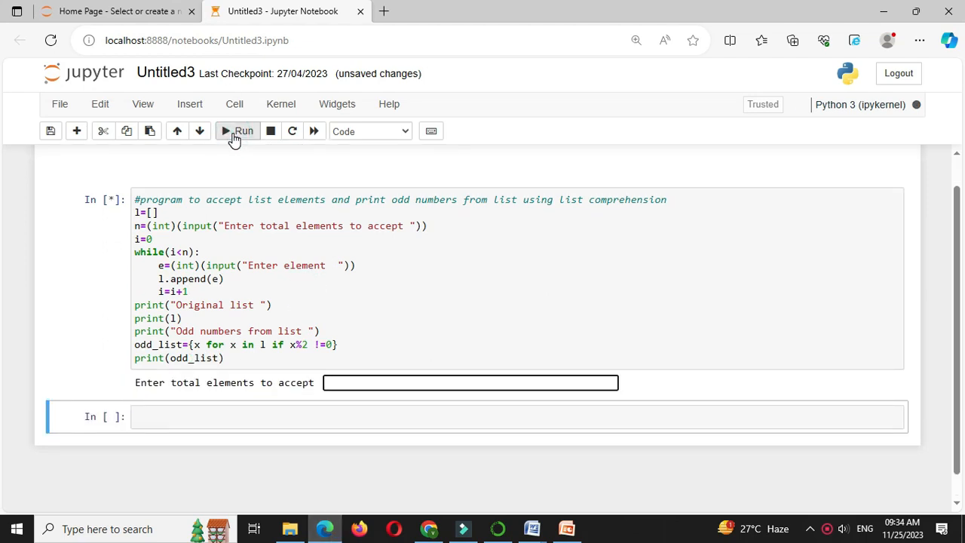